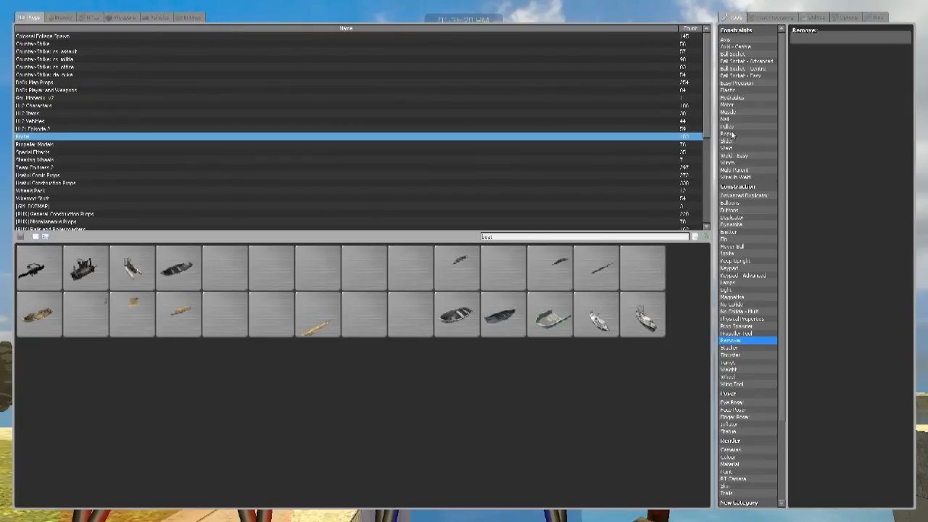
Rope the red chassis plate to the truss frame with the Rope constraint
click(727, 132)
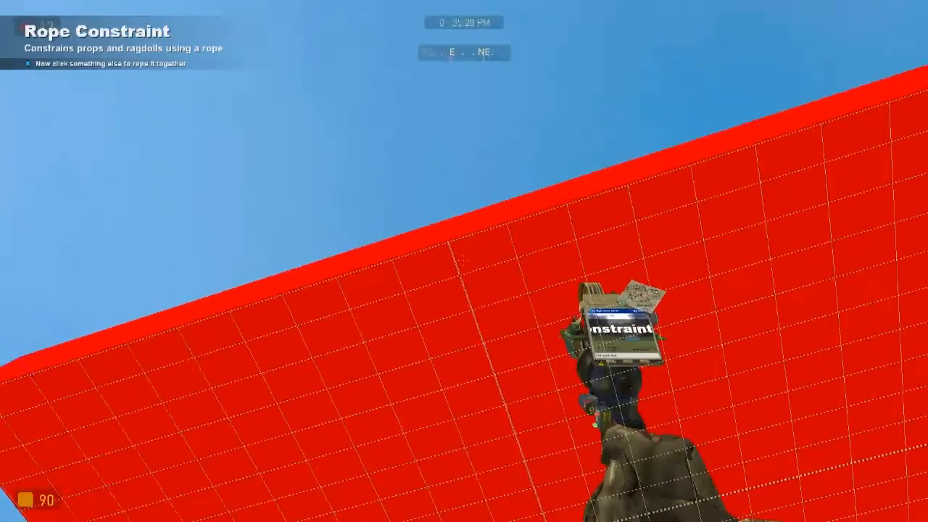
click(473, 263)
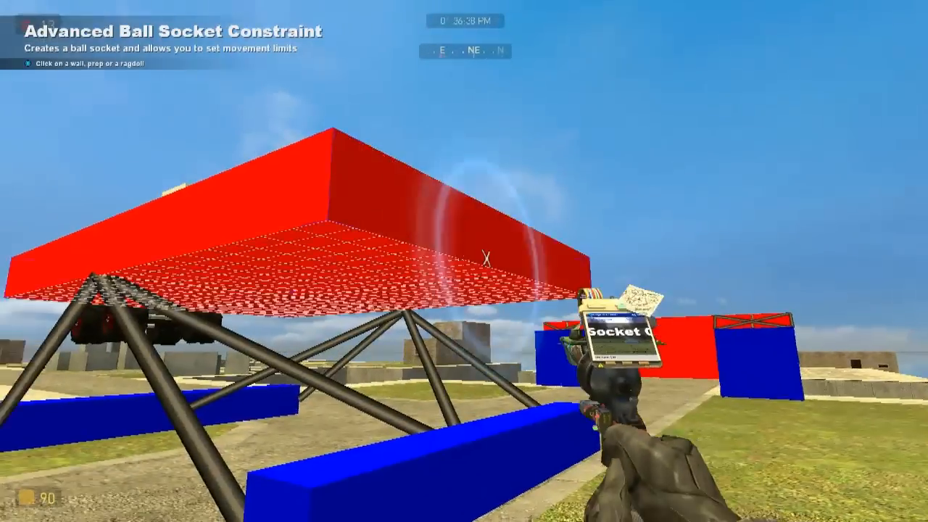
Bring up the Ball Socket - Advanced settings panel for the suspension joint
key(q)
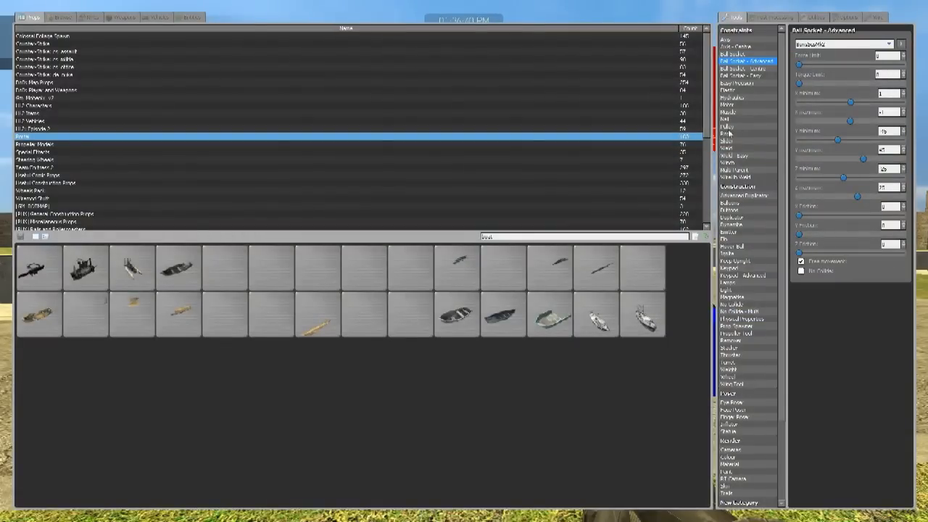
click(726, 132)
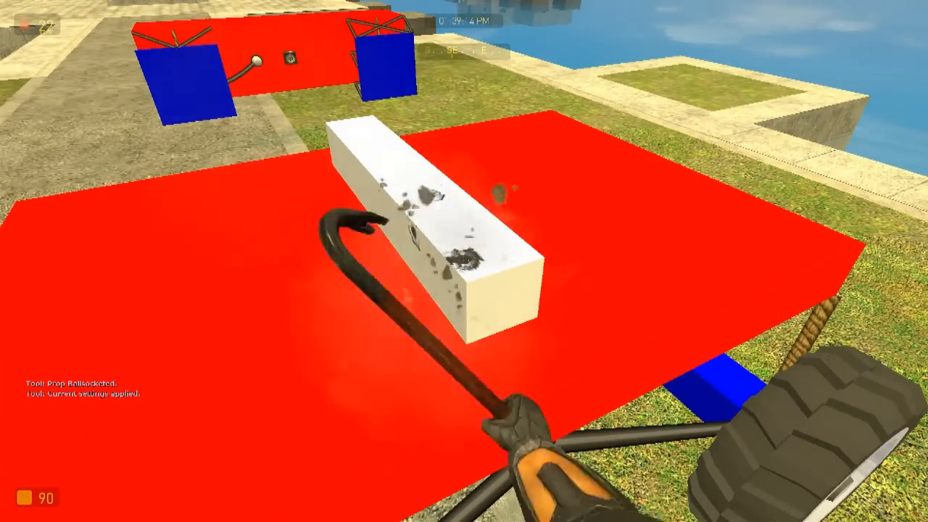
Select the Ball Socket - Advanced tool and load a saved preset from the dropdown
key(q)
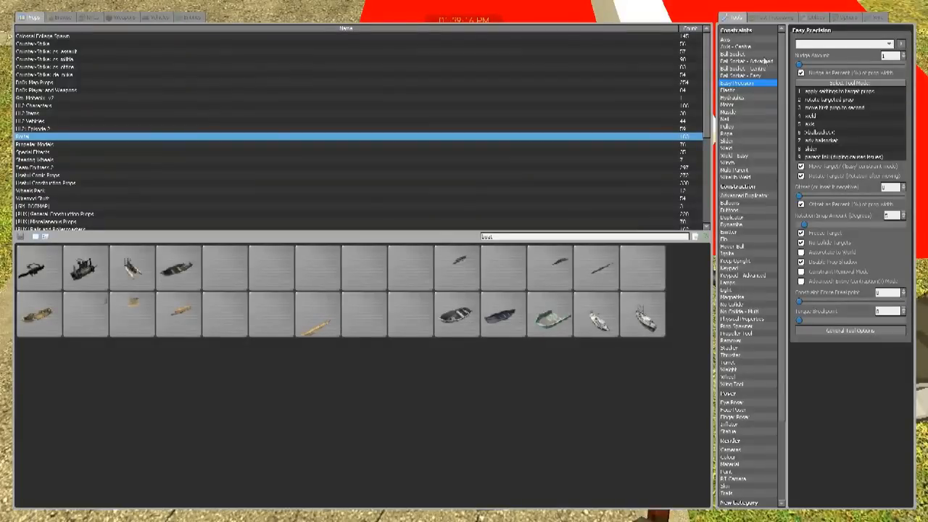
click(742, 59)
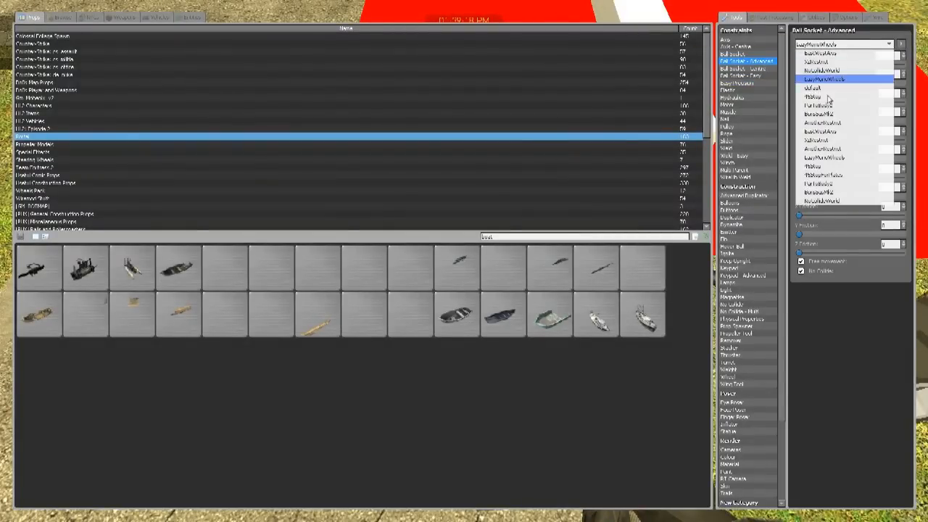
click(812, 77)
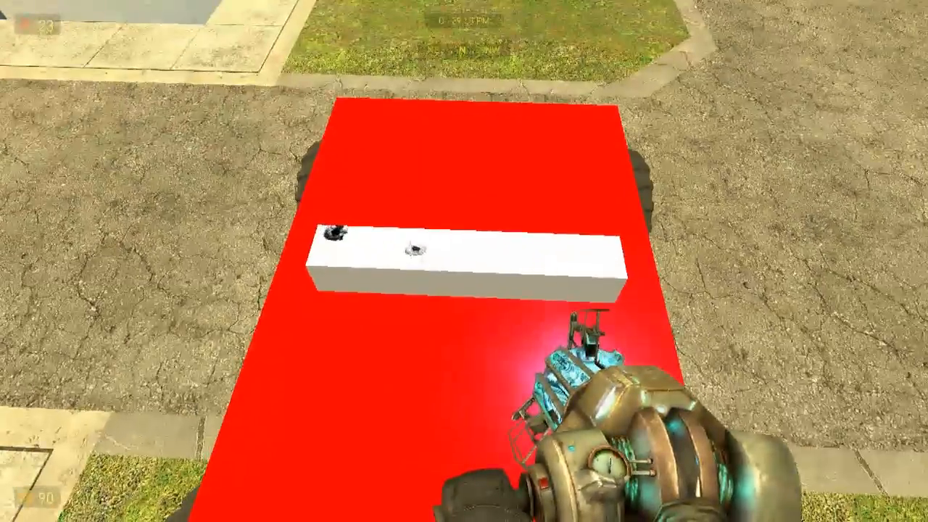
Widen the ball socket rotation limits to -180 and 180 on the X, Y and Z axes
key(q)
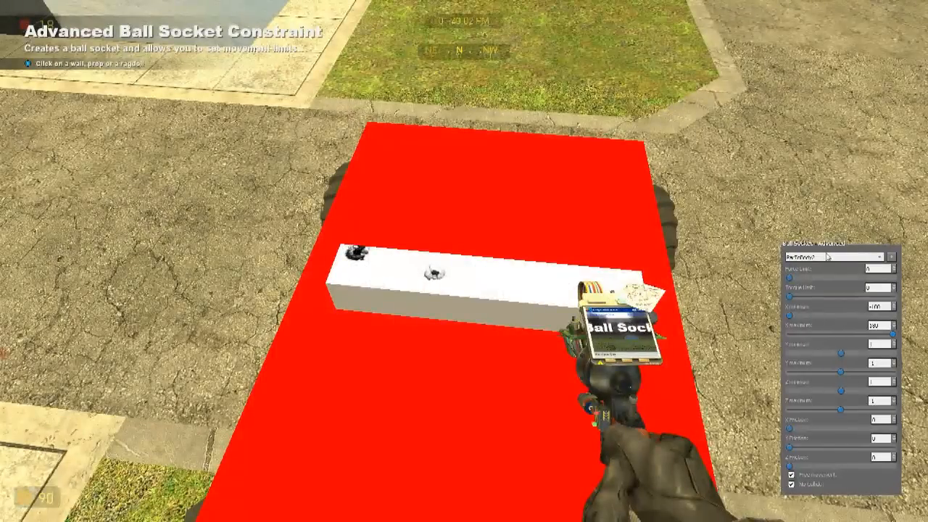
click(833, 257)
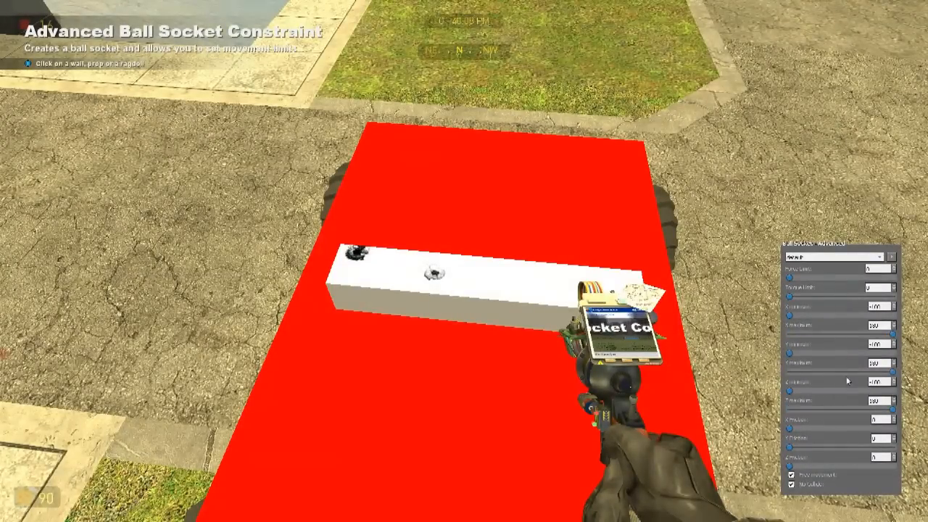
mouse_move(844, 381)
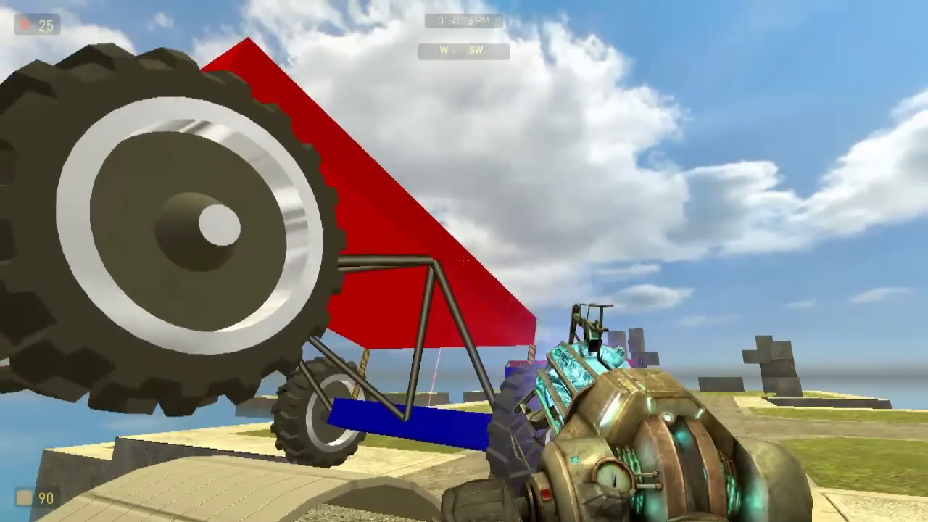
Grab the assembled truck with the physics gun and hold it above the ramp
click(464, 290)
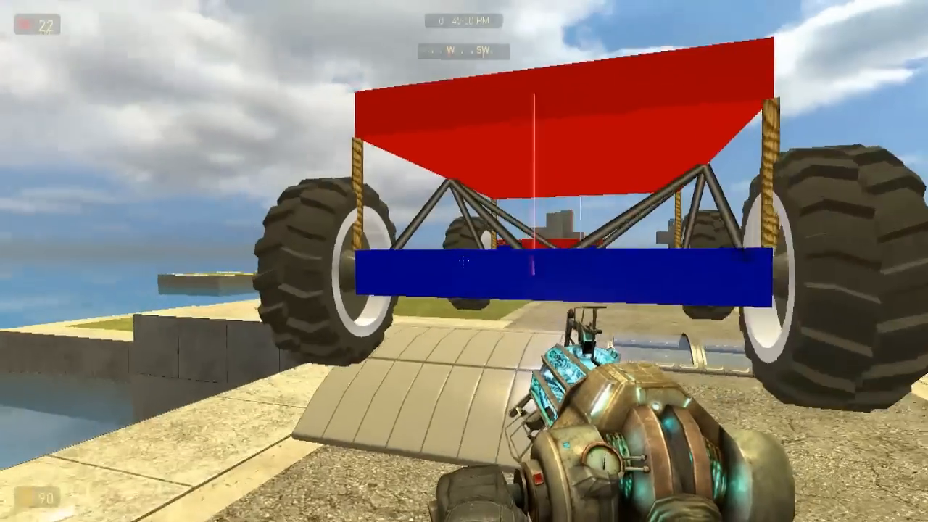
Grab the flipped truck with the physics gun and rotate it upright over the ramp
key(q)
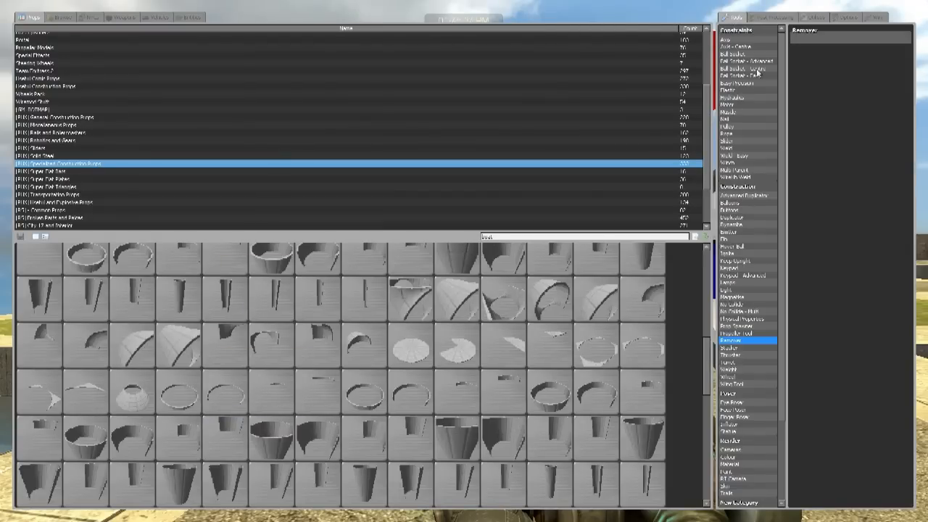
click(737, 61)
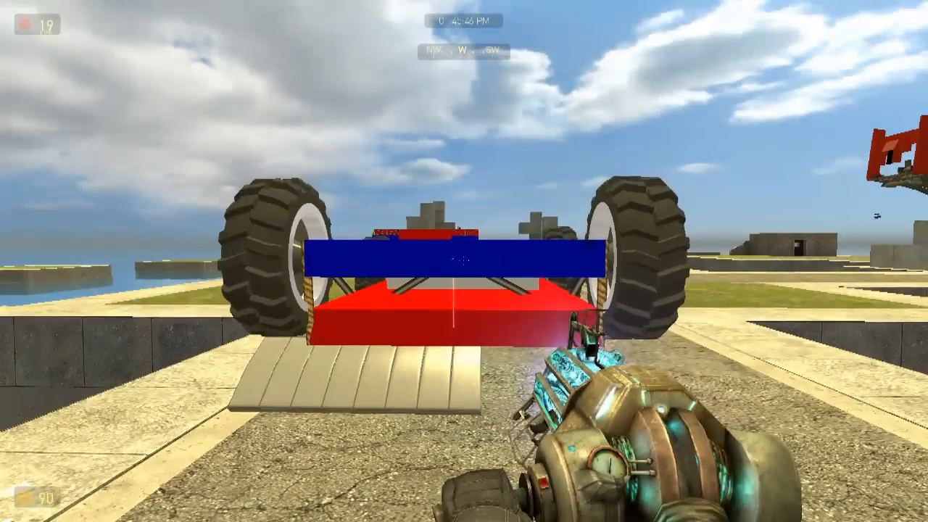
click(464, 275)
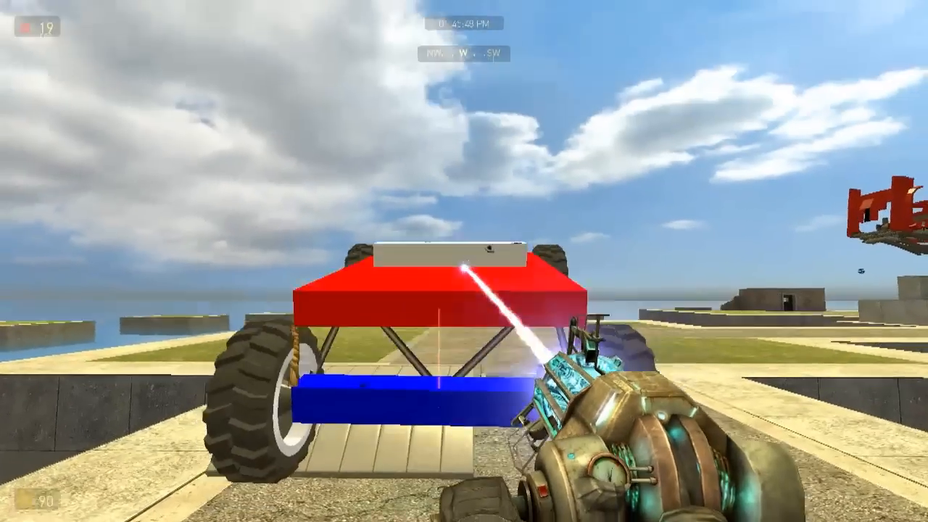